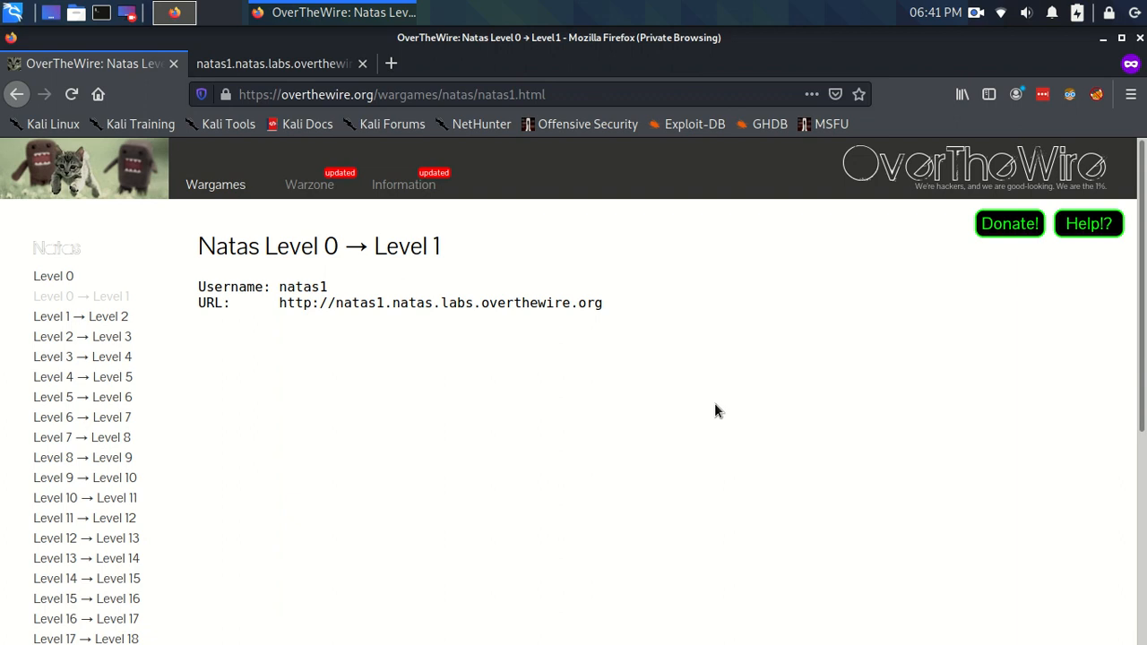
mouse_move(510, 292)
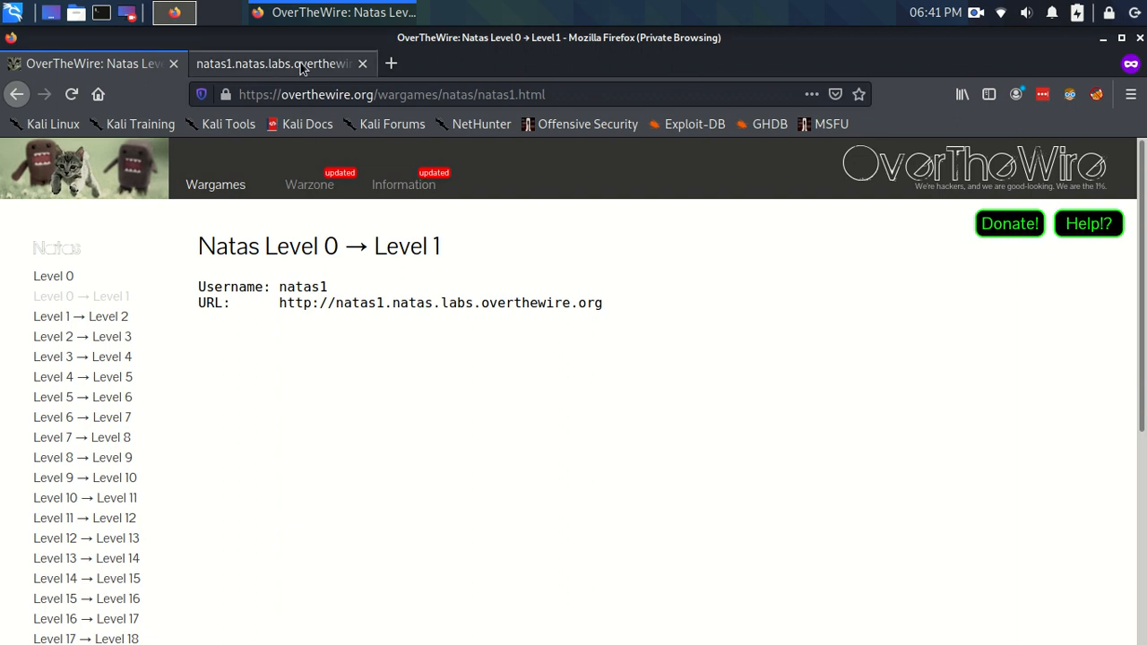
Switch to the natas1 challenge page that says right-clicking has been blocked
click(273, 65)
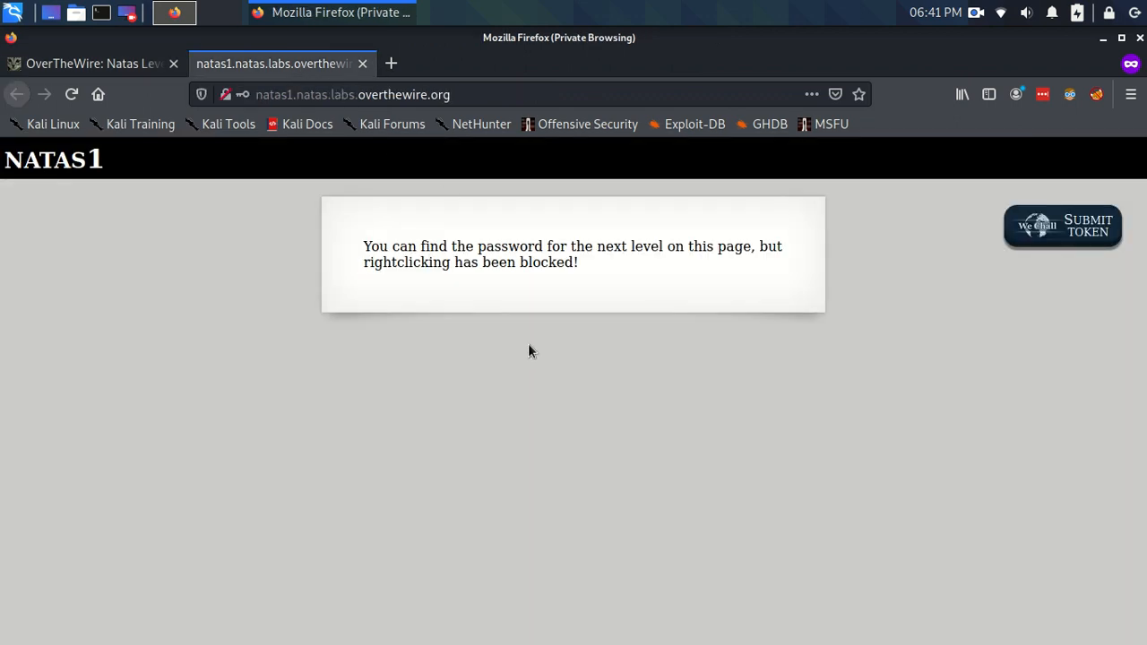
mouse_move(545, 358)
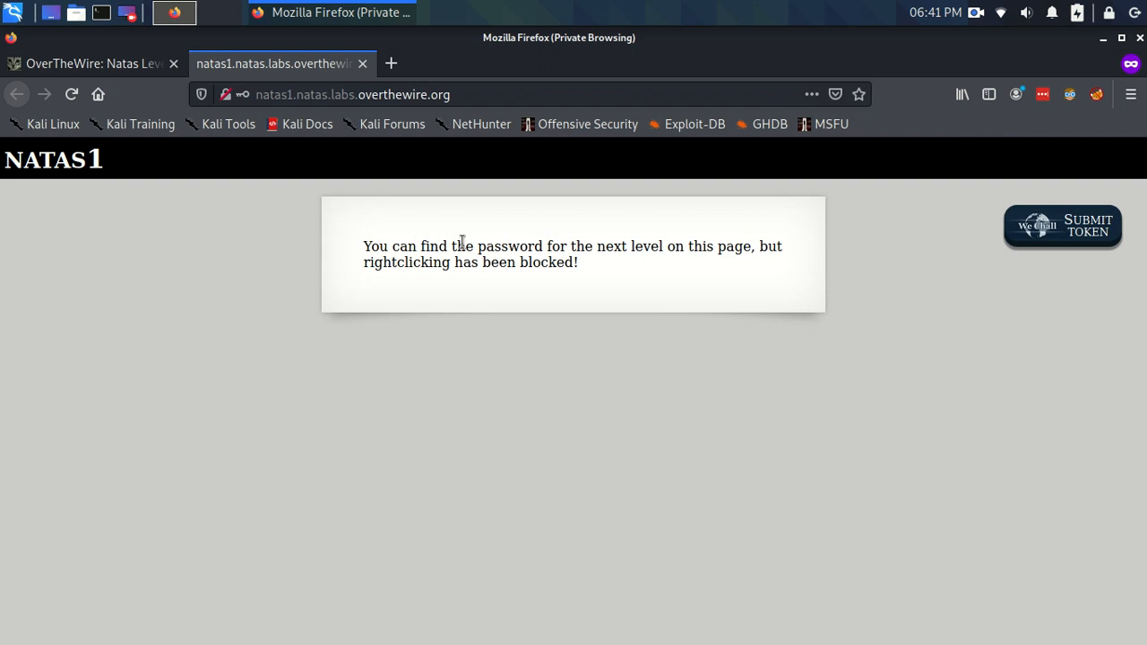
mouse_move(642, 262)
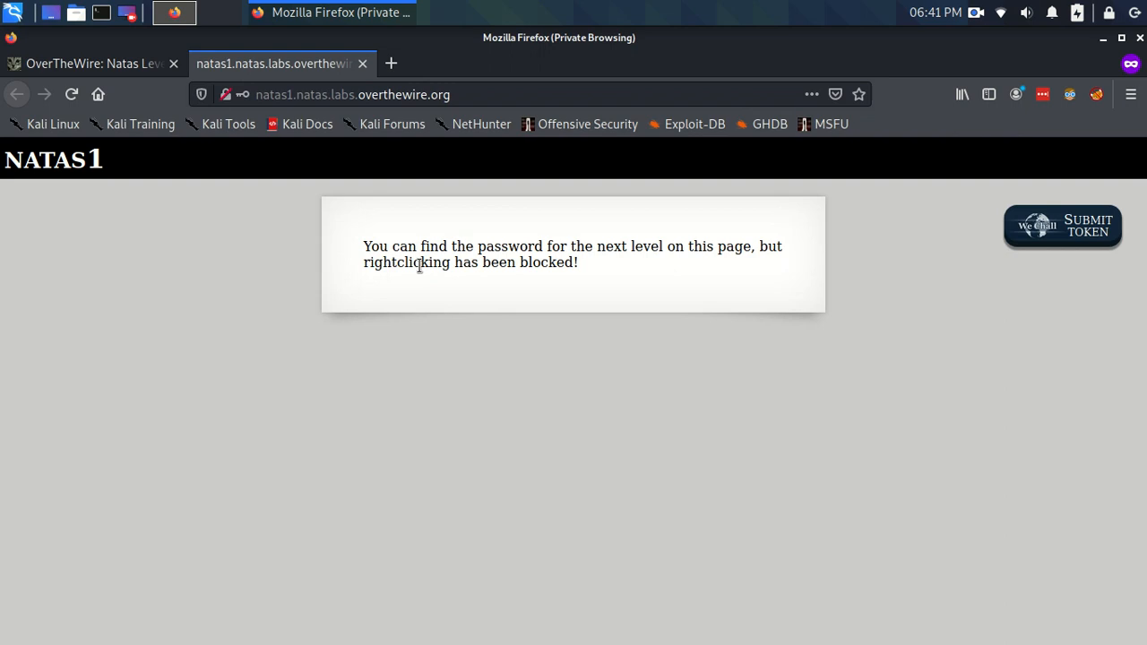
right_click(419, 262)
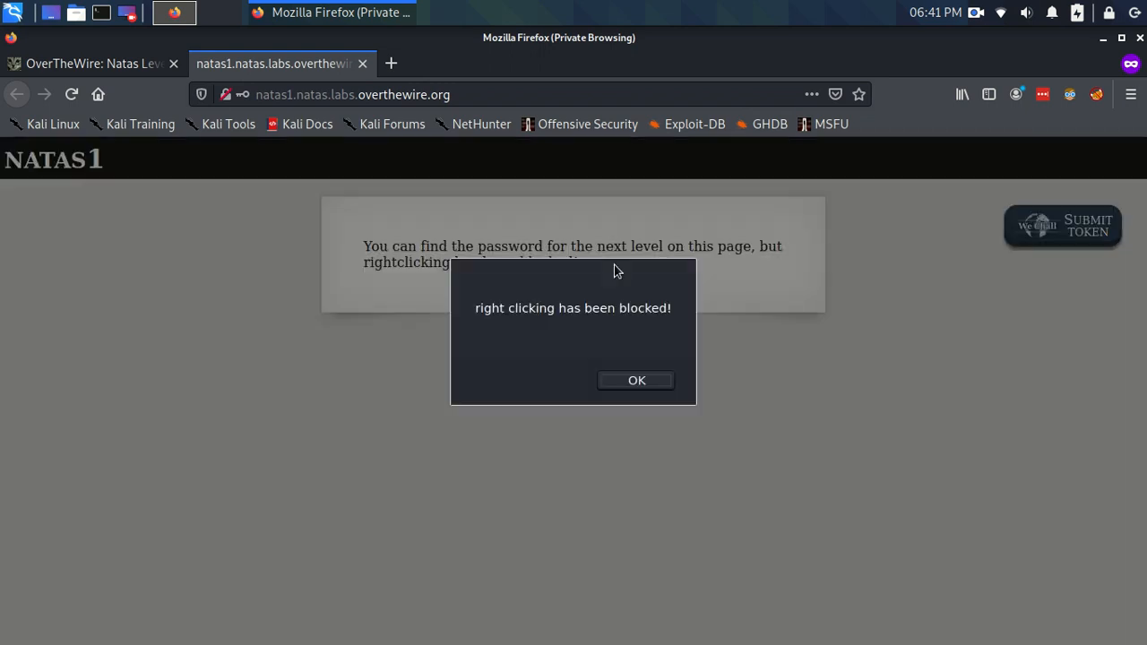
mouse_move(652, 352)
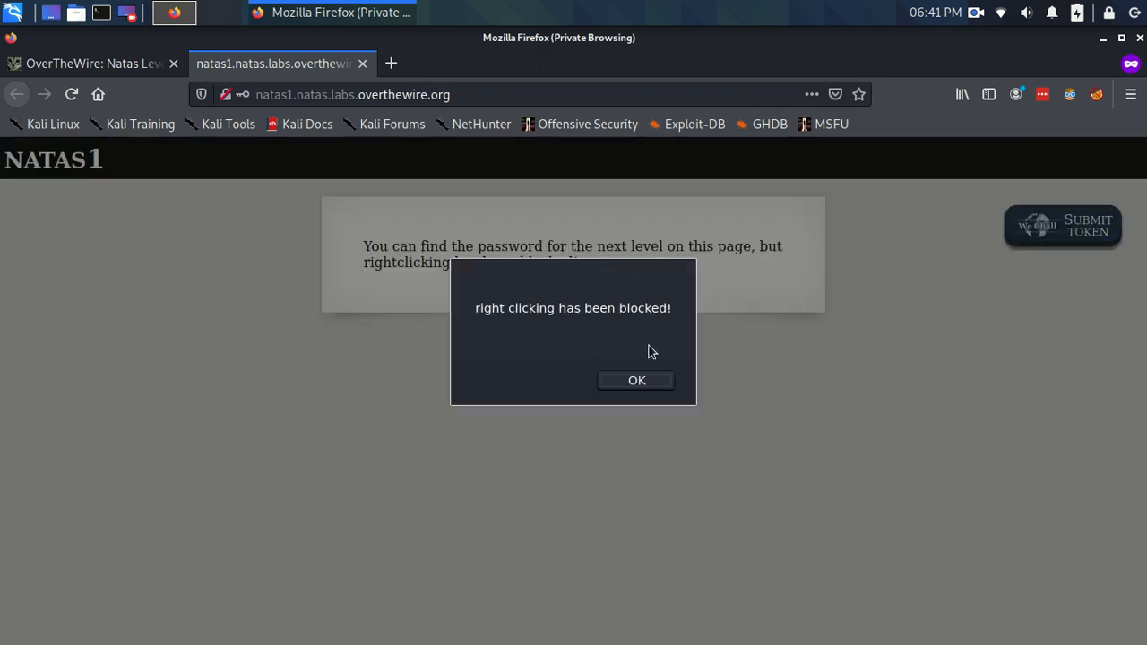
click(635, 380)
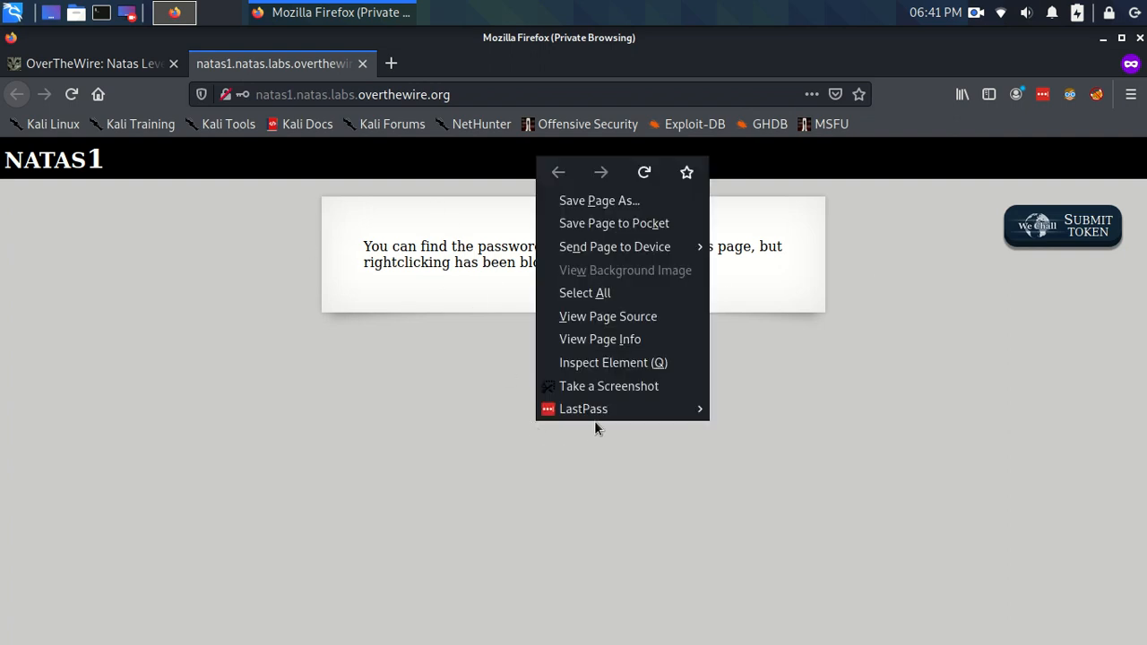
click(683, 326)
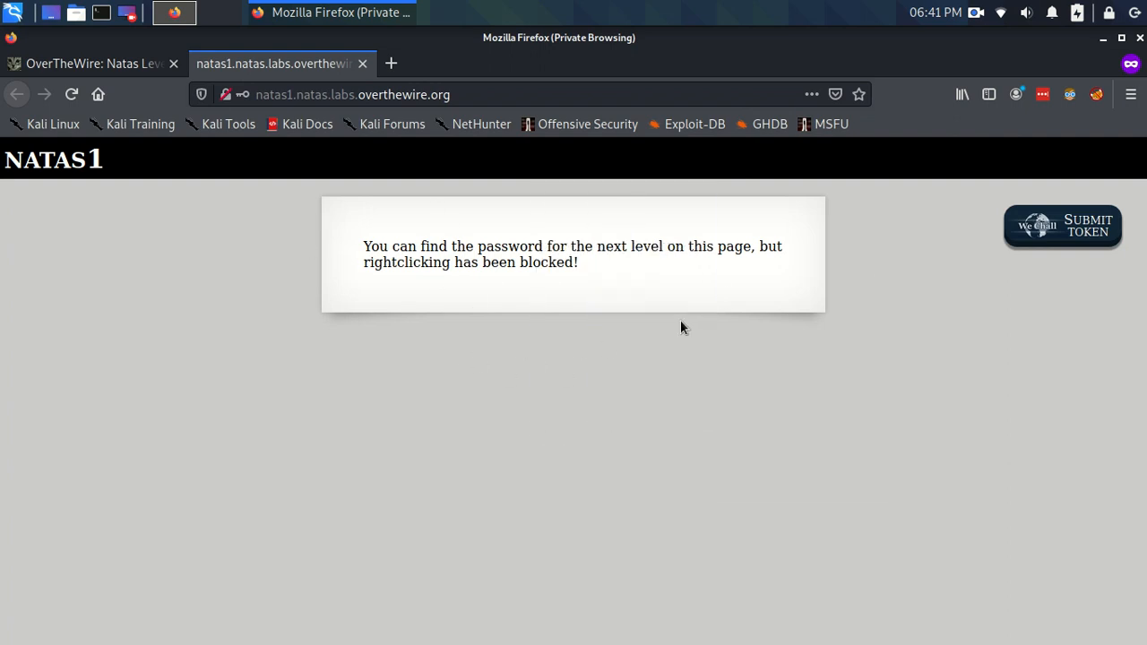
right_click(683, 326)
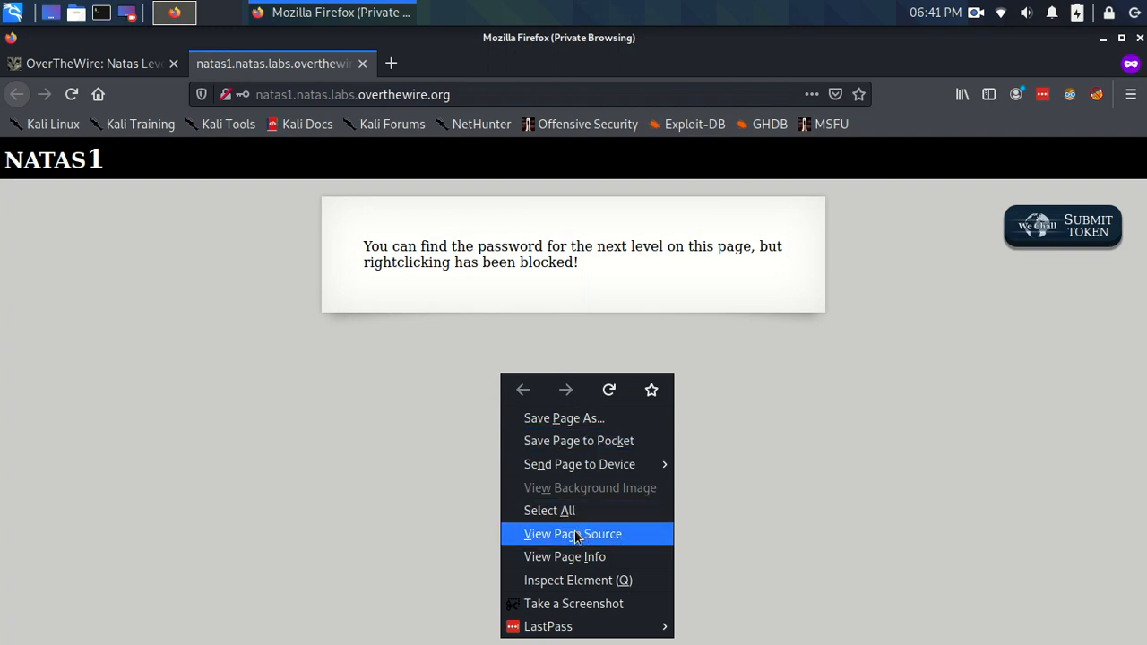
mouse_move(771, 394)
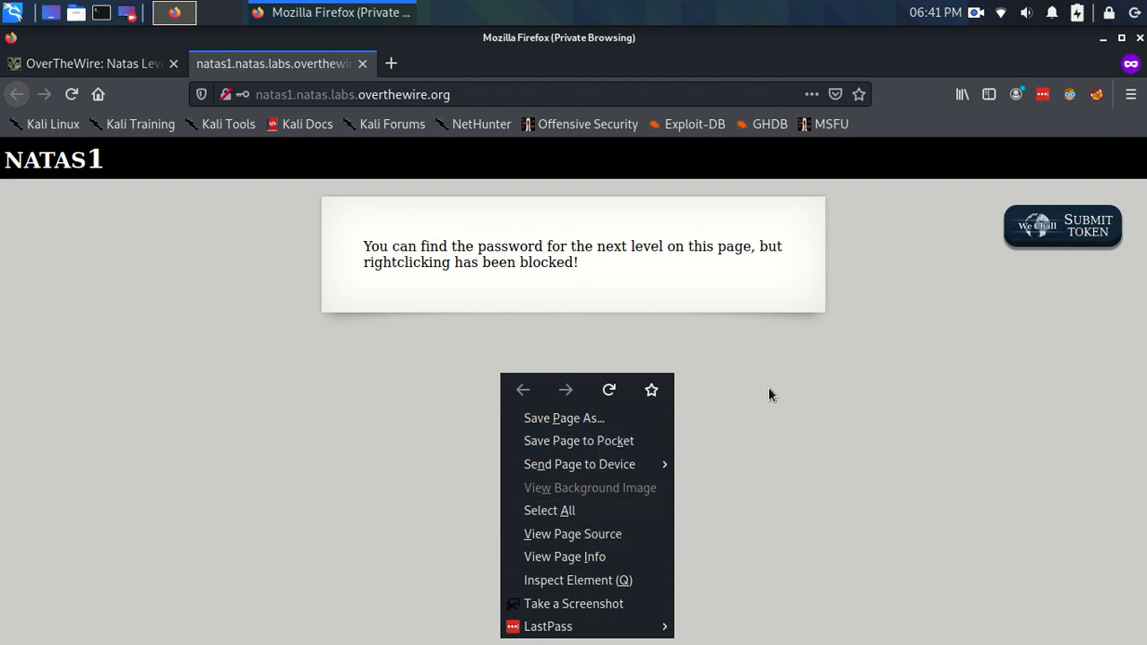
click(771, 276)
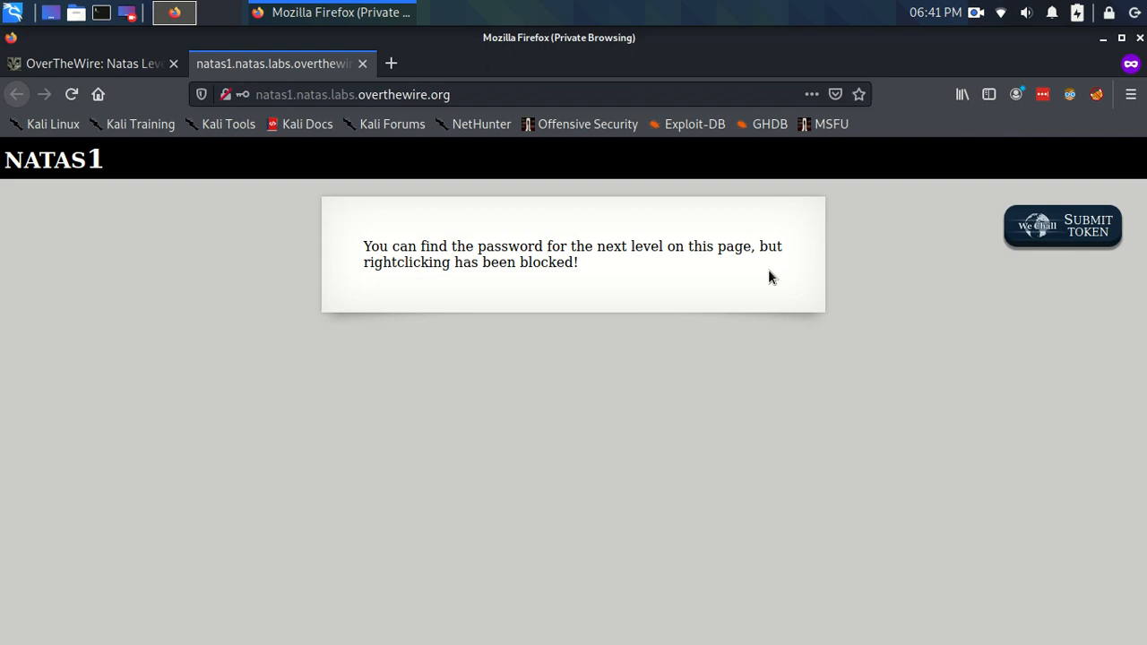
mouse_move(631, 494)
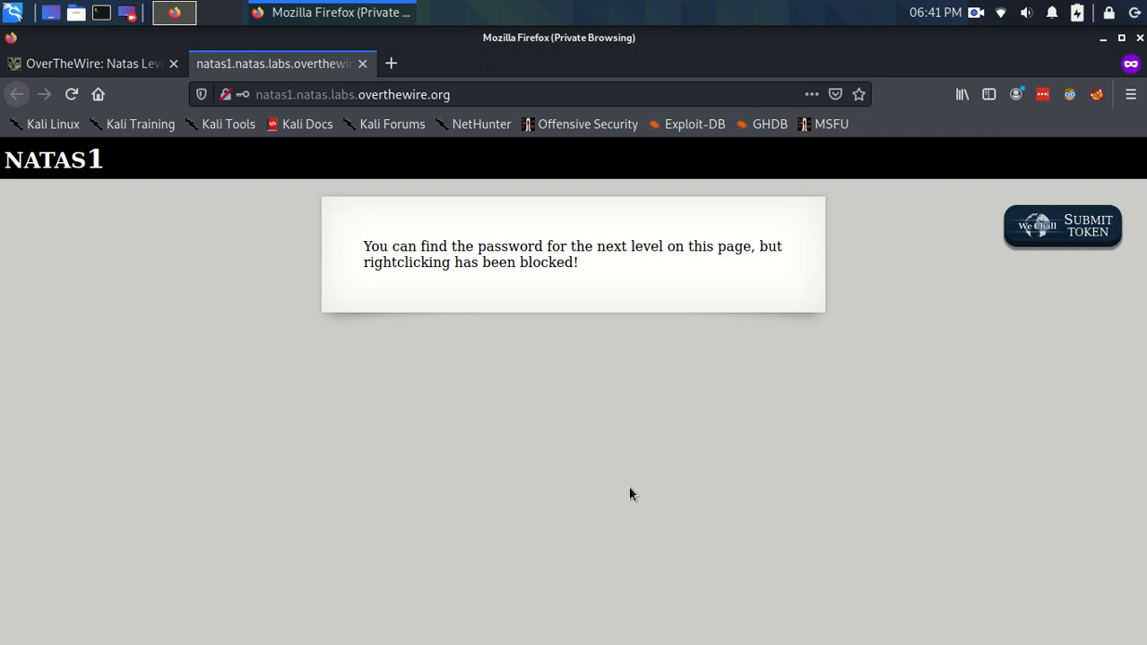
Show the Web Developer submenu from Firefox's main menu
click(1126, 93)
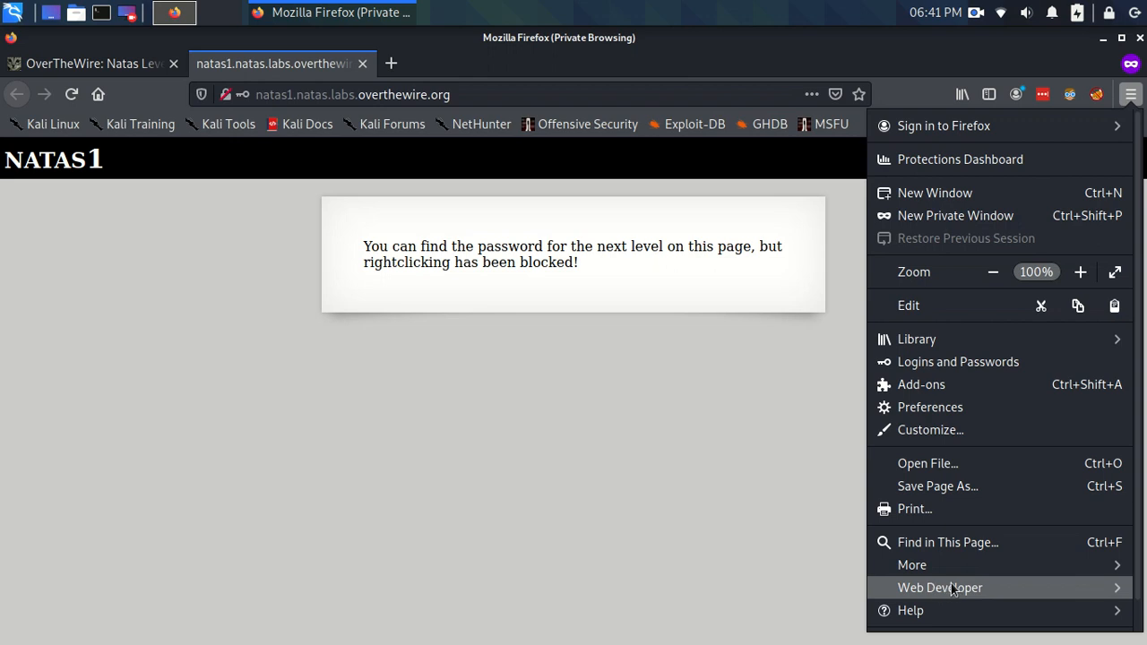
click(939, 588)
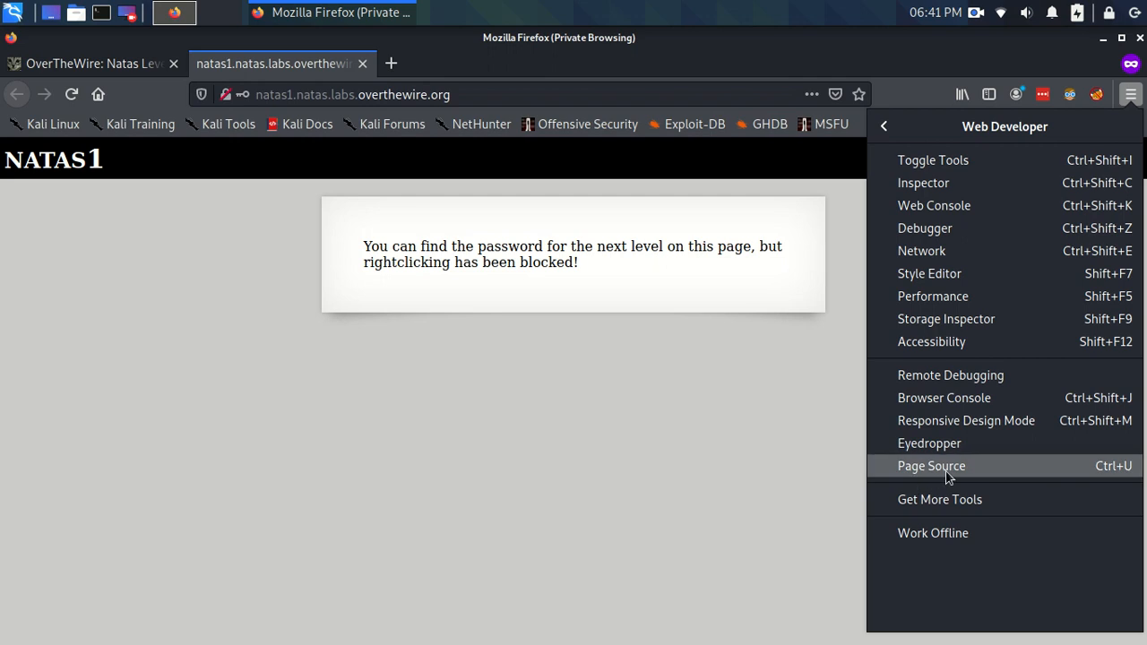
View the natas1 page source and select the natas2 password in the HTML comment
click(930, 467)
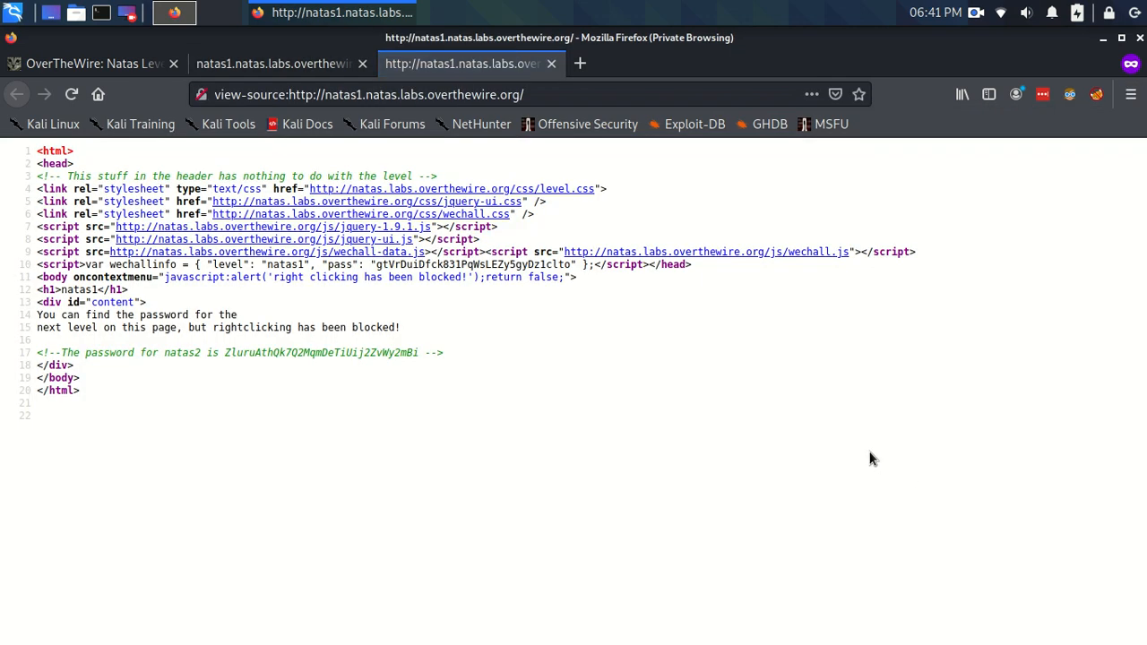
mouse_move(60, 226)
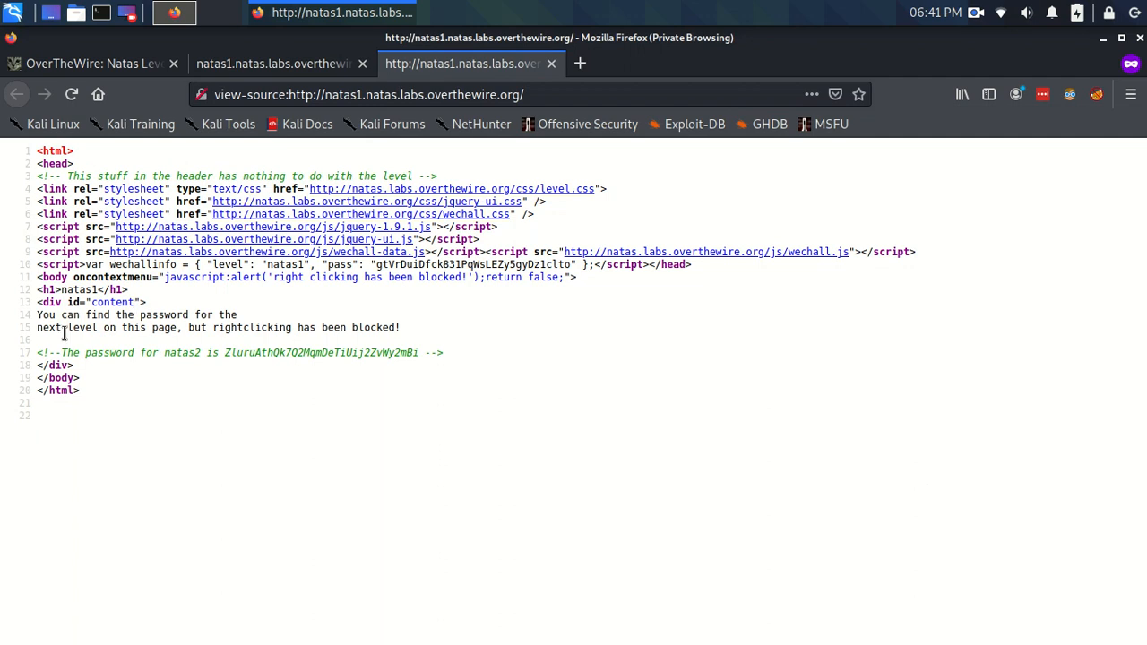
drag(36, 351, 219, 352)
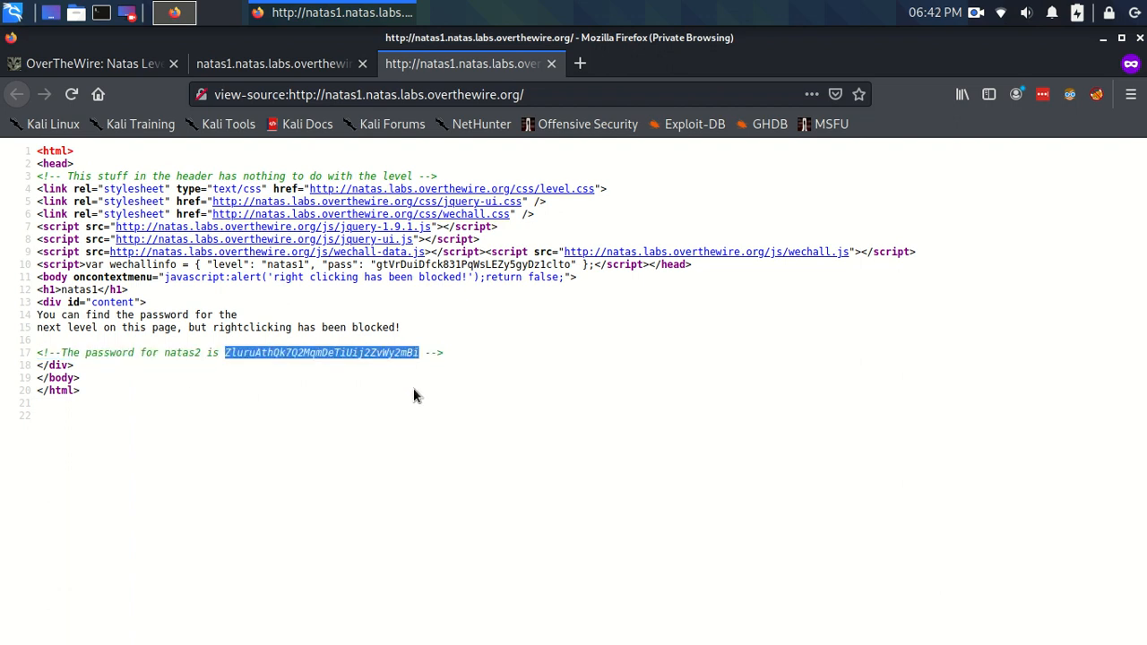
click(501, 337)
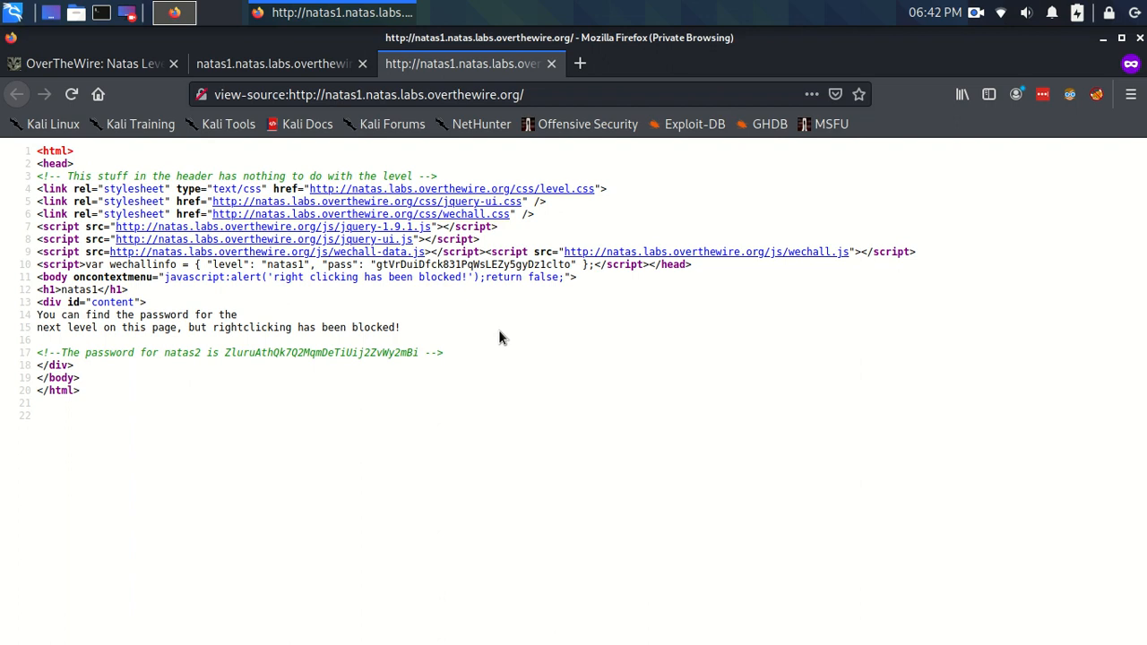
mouse_move(977, 22)
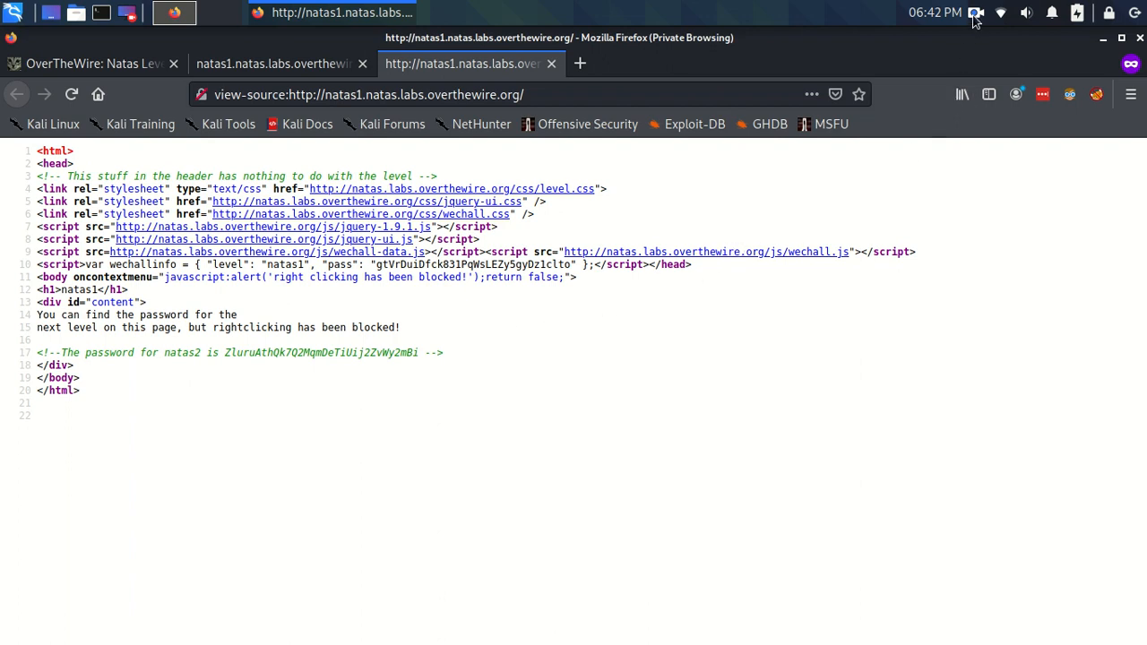